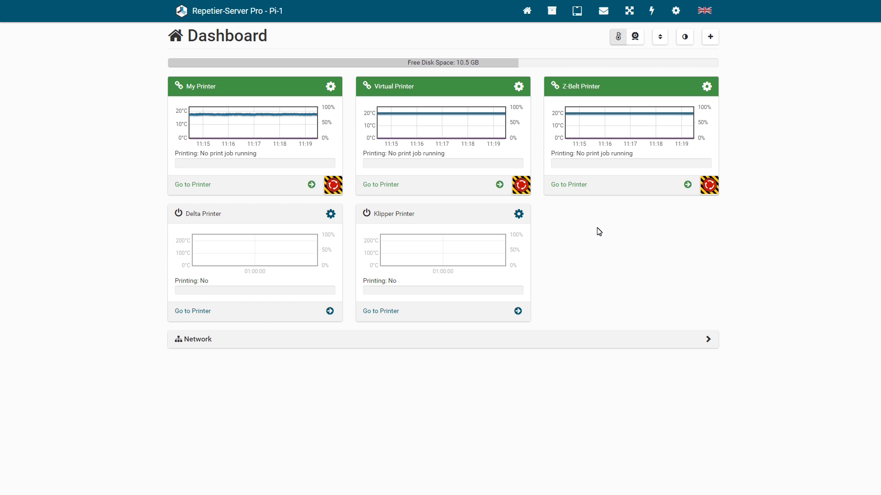
mouse_move(643, 94)
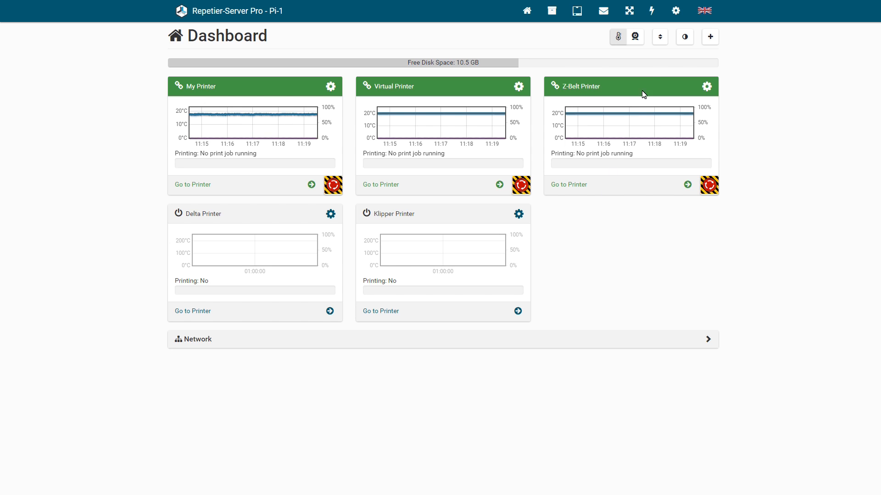
Step: Open Pi-1's Global Settings from the top-bar gear menu
left_click(675, 10)
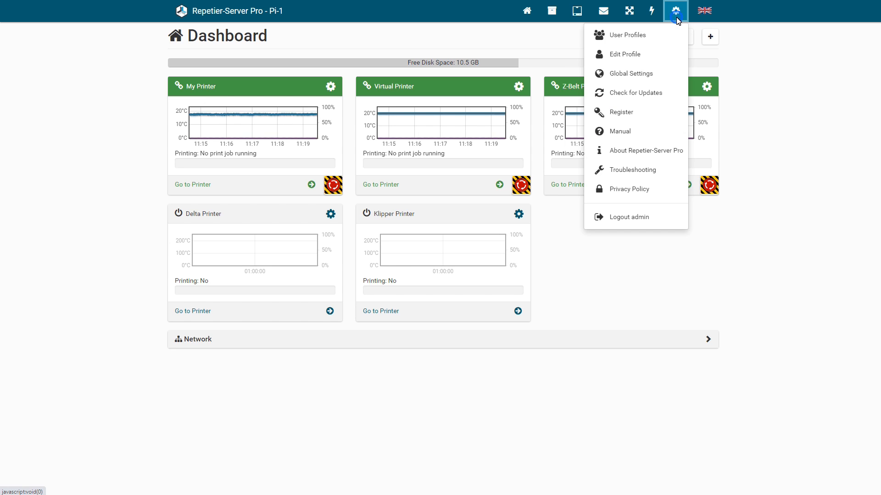
left_click(630, 74)
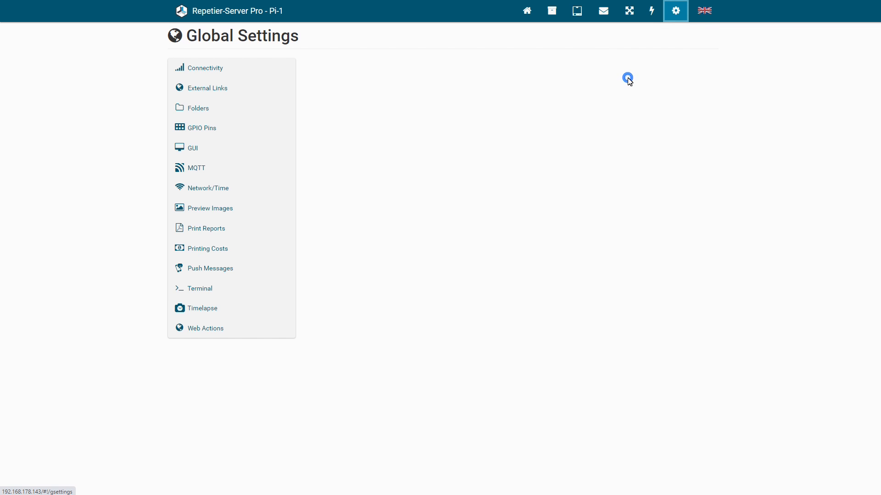
Step: Begin adding an alternative server under Pi-1 Connectivity and bring up DesktopPC-1's Connectivity settings
left_click(205, 68)
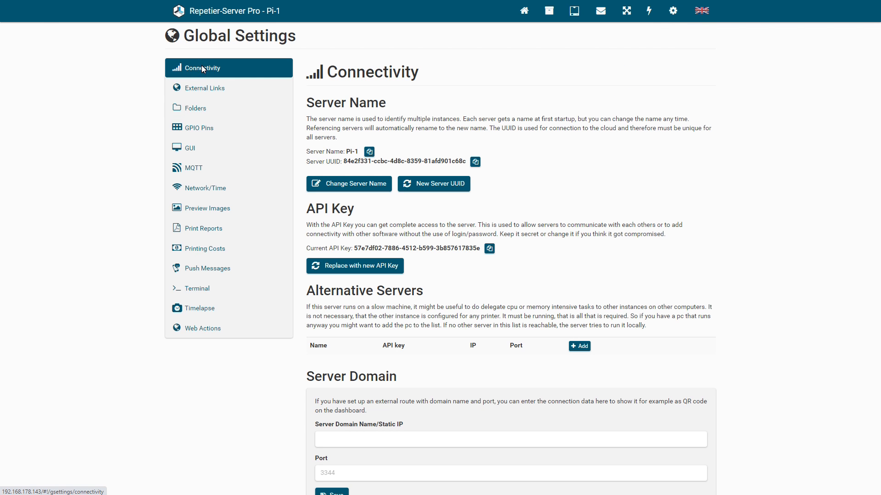
mouse_move(579, 346)
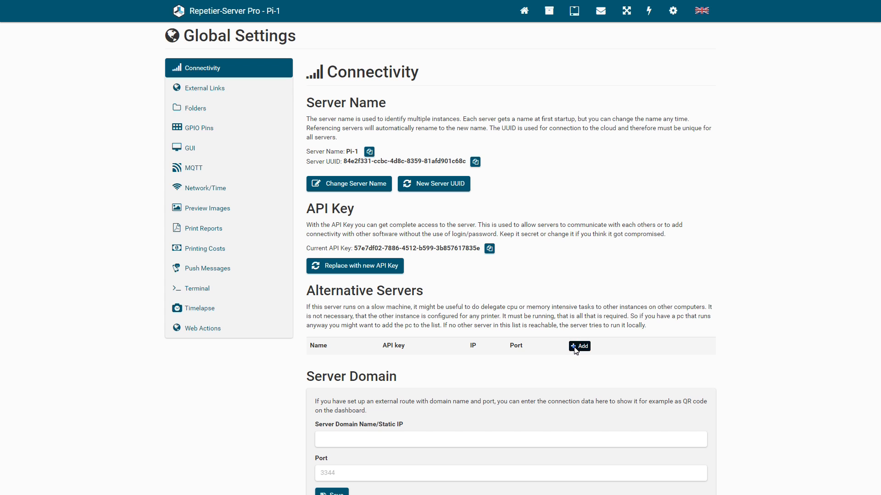
left_click(578, 346)
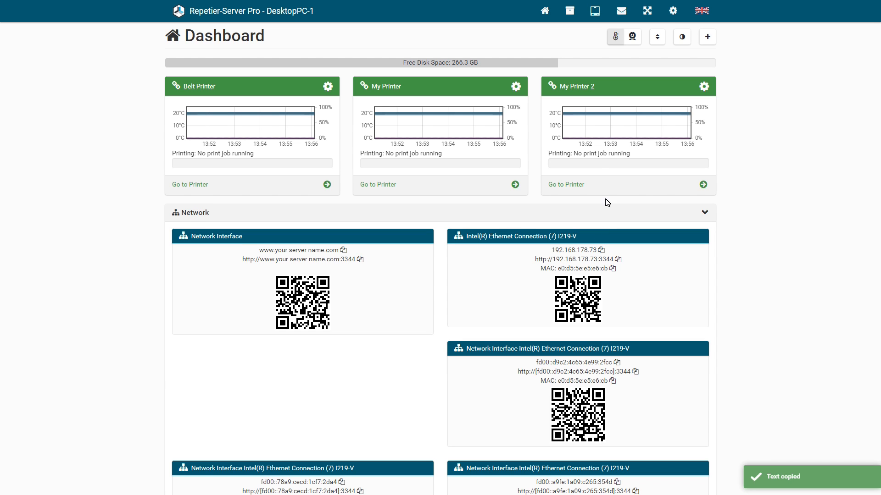
left_click(675, 10)
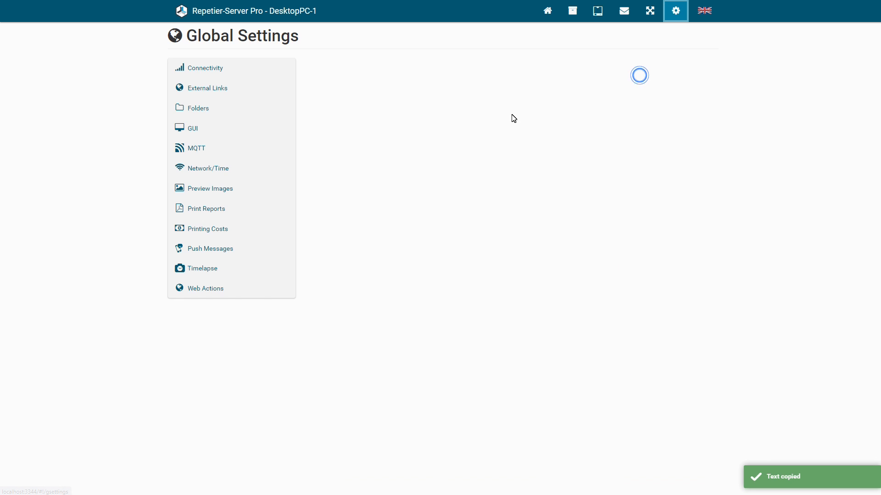
left_click(205, 68)
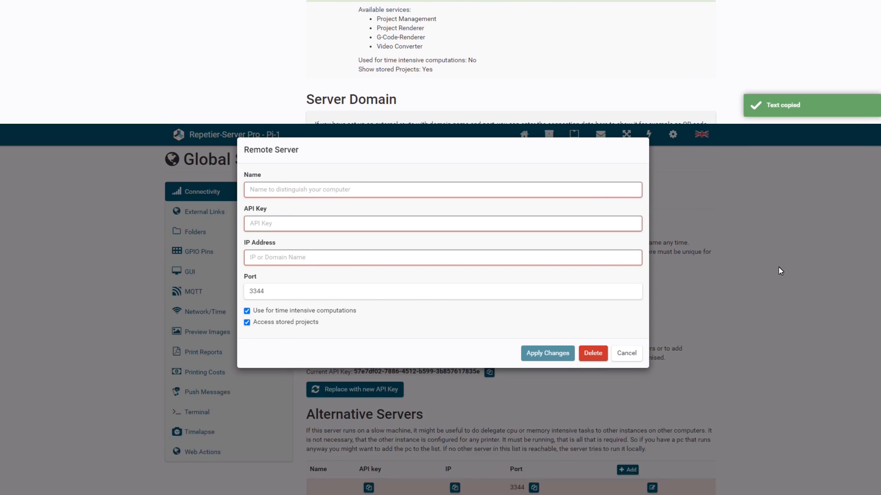
Step: Save DesktopPC-1 at 192.168.178.73 with its API key as Pi-1's alternative server
type("DesktopPC-1")
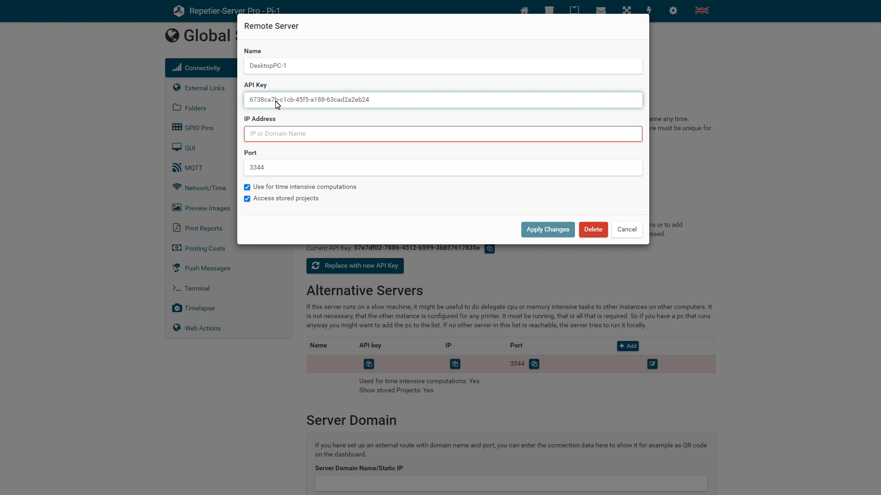
type("192.168.178.73")
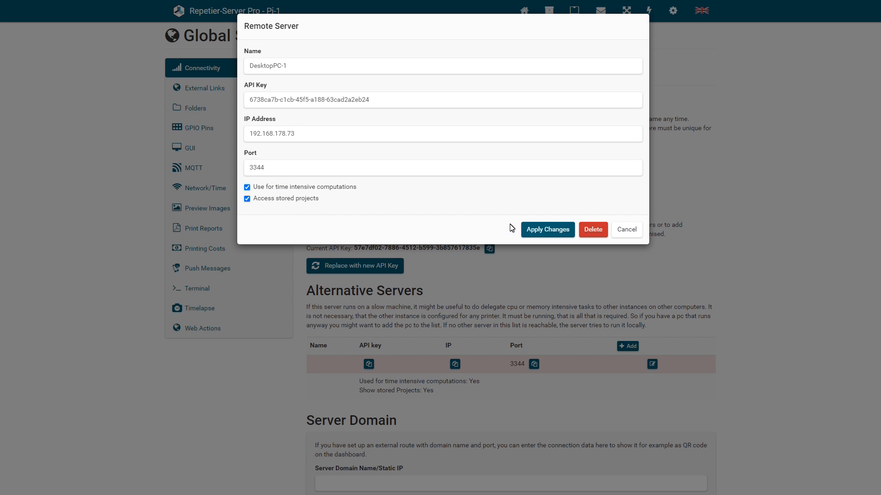
left_click(546, 229)
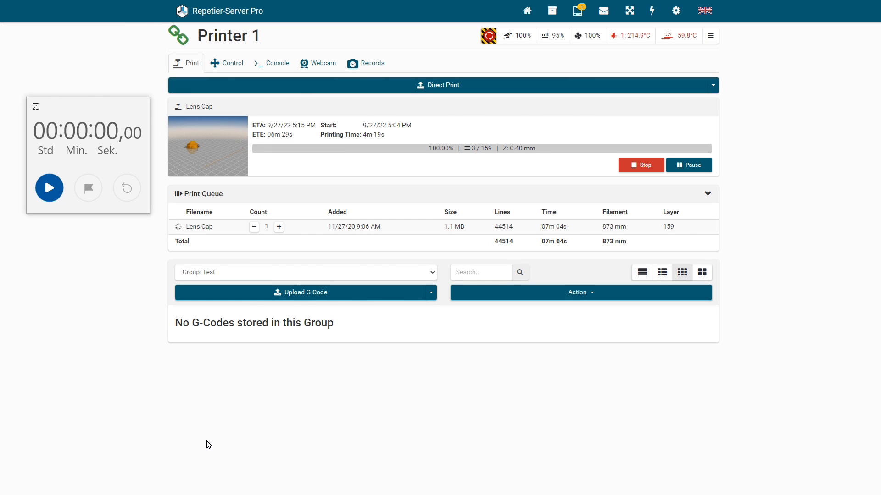
mouse_move(234, 388)
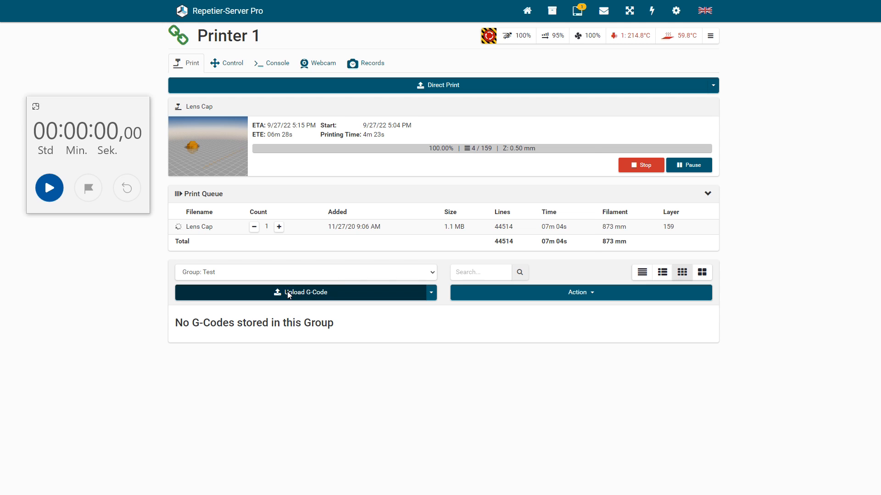
Step: Time an uploaded G-code preview render, then enable time-intensive computations on the Minerva-84 server
left_click(302, 292)
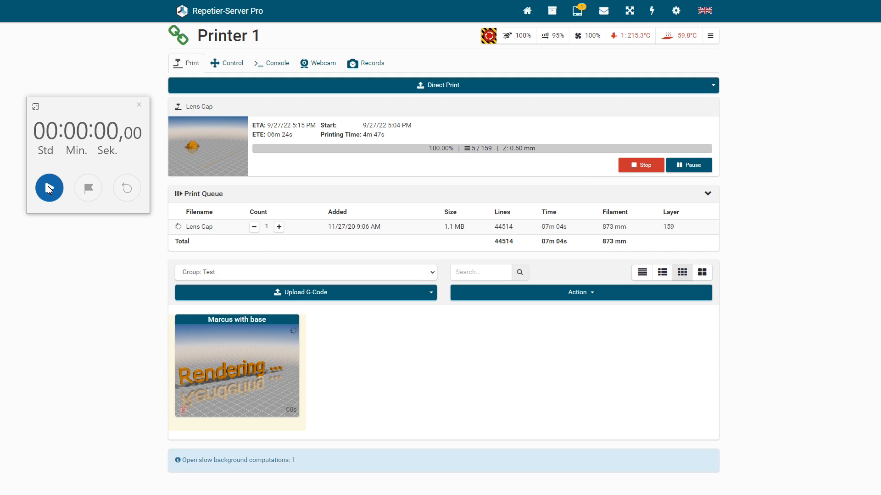
left_click(49, 187)
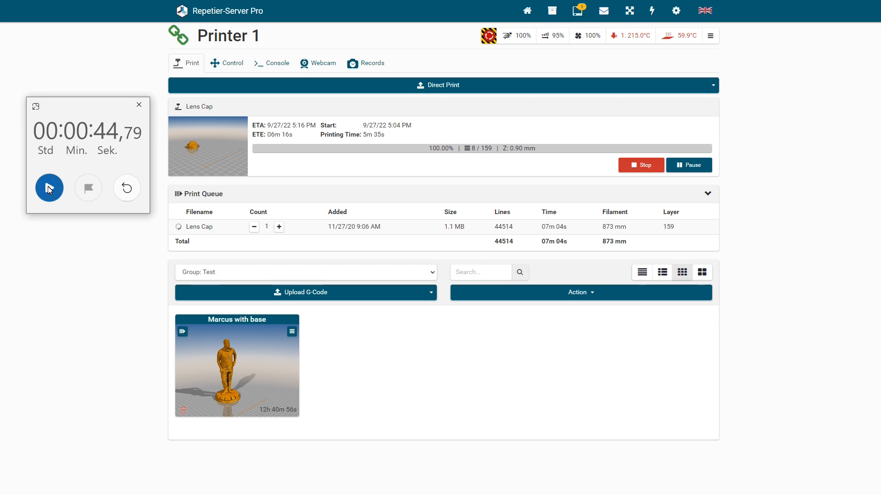
left_click(673, 11)
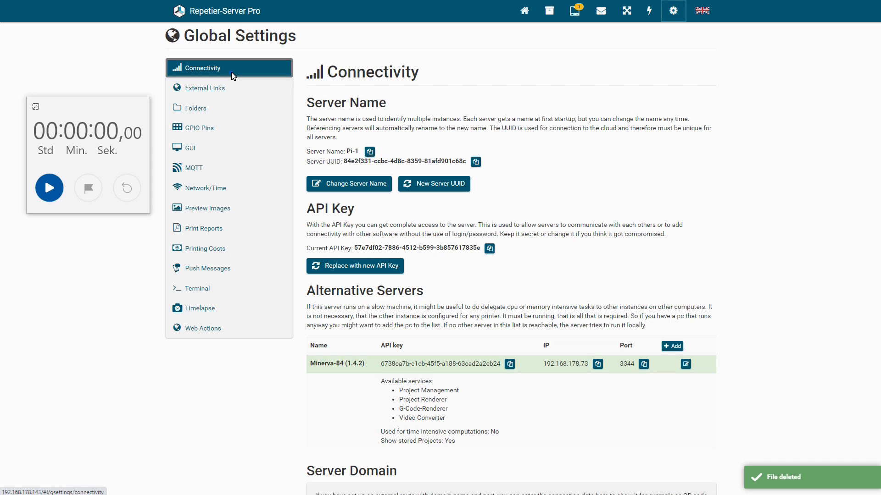
left_click(685, 364)
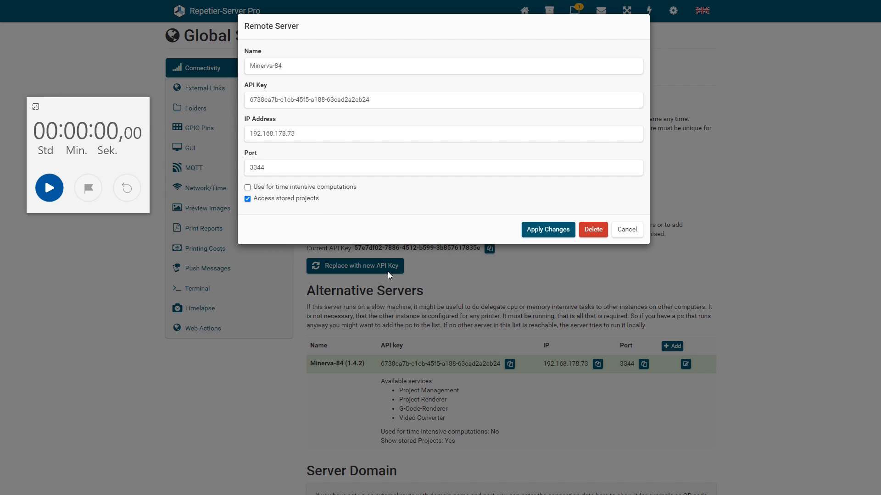
left_click(248, 178)
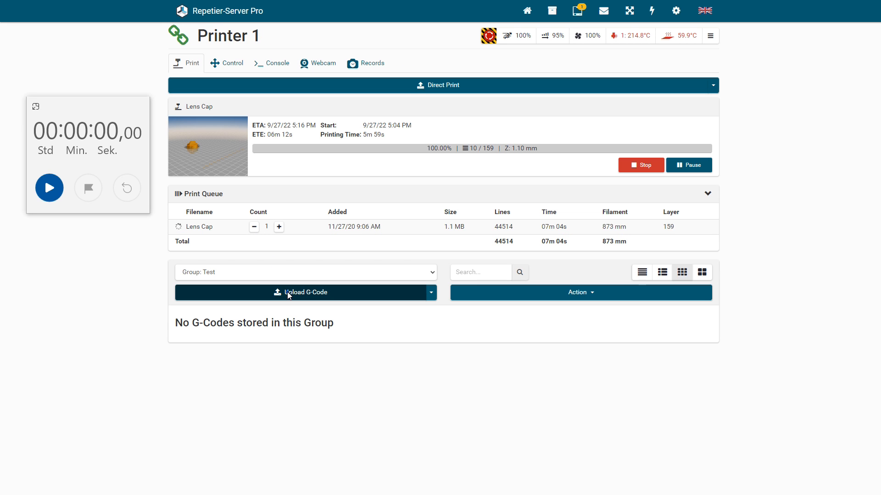
Step: Upload the G-code again and time the faster preview rendering
left_click(302, 292)
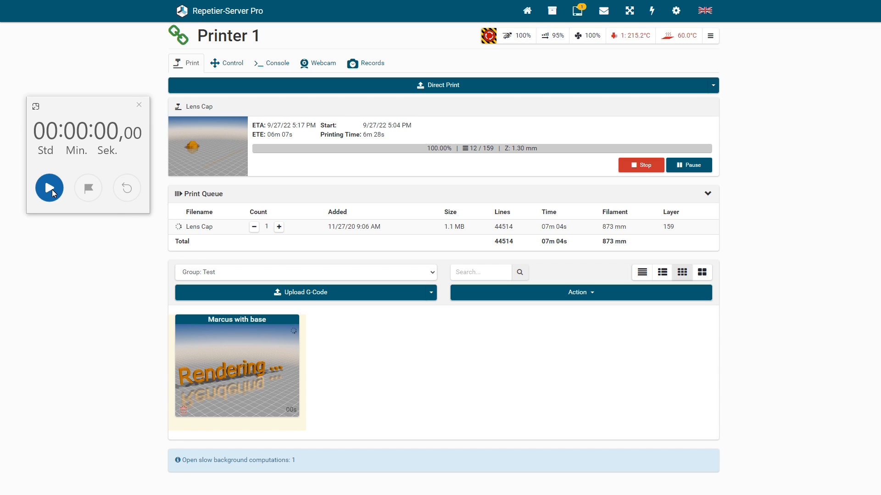
left_click(50, 188)
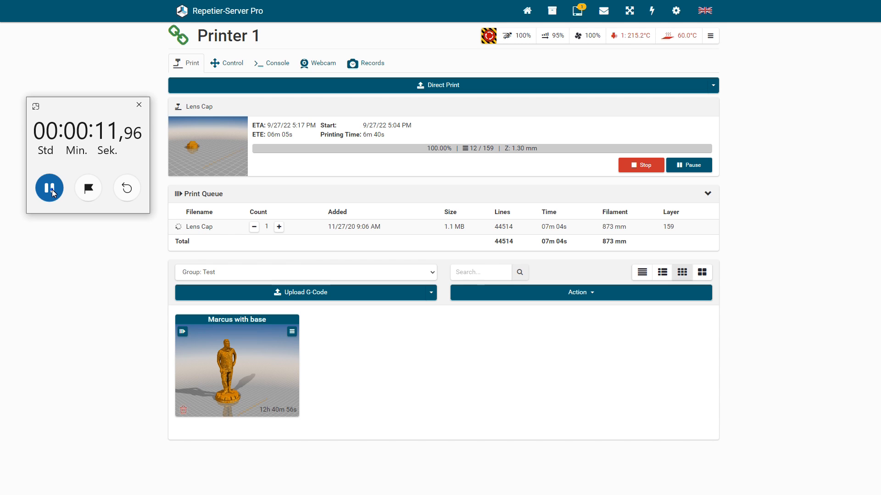
left_click(49, 187)
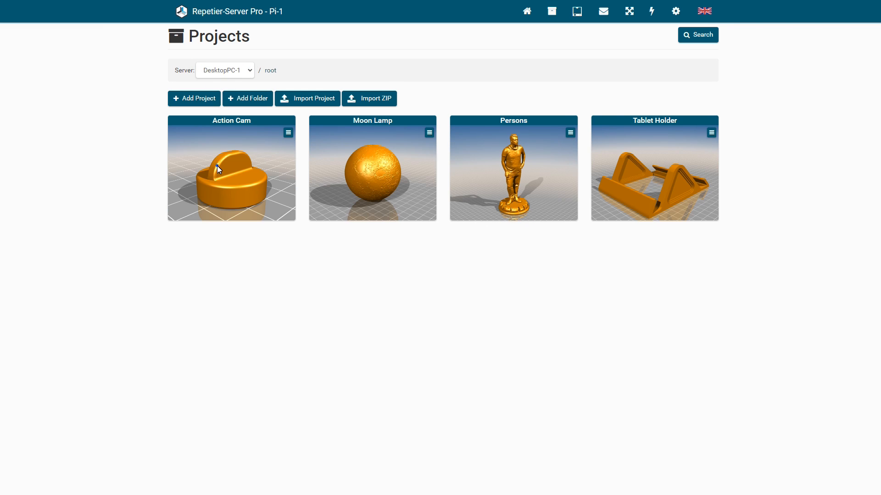
Step: Queue GoPro Lens Cap.gcode from the Action Cam project on My Printer
left_click(230, 175)
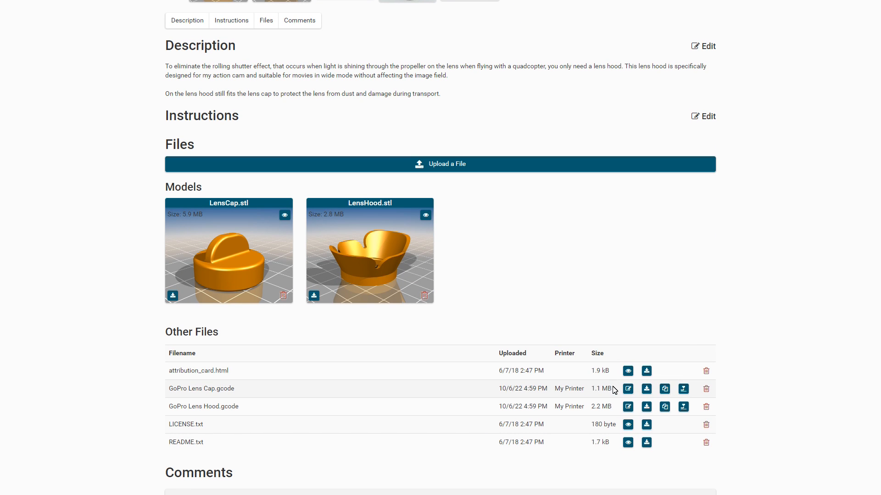
left_click(683, 389)
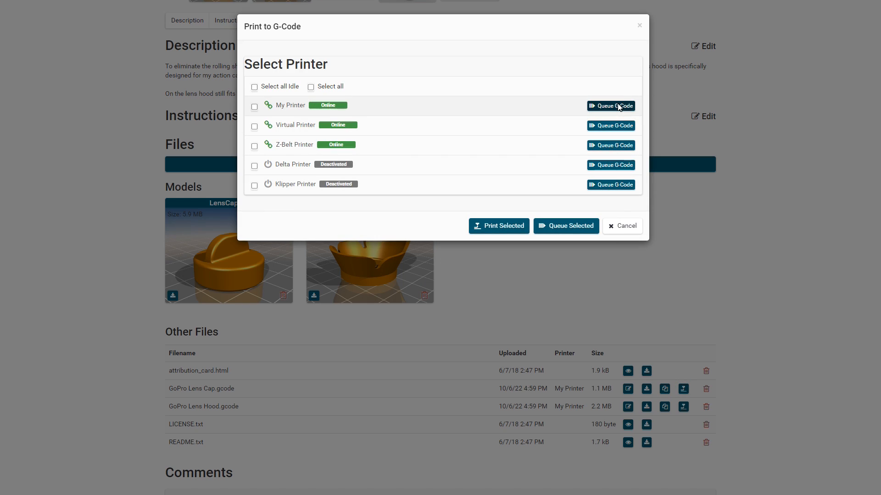
left_click(610, 105)
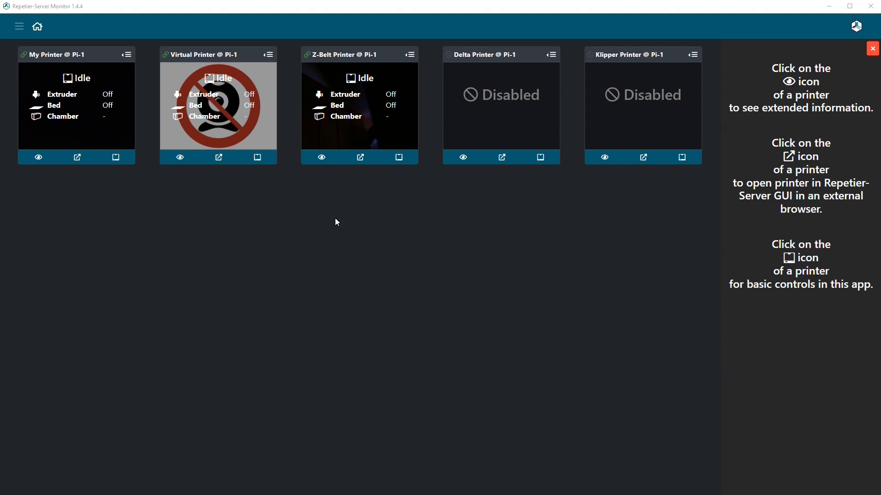
Step: Add DesktopPC-1 to Repetier-Server Monitor with empty login, connected and authenticated beside Pi-1
left_click(19, 25)
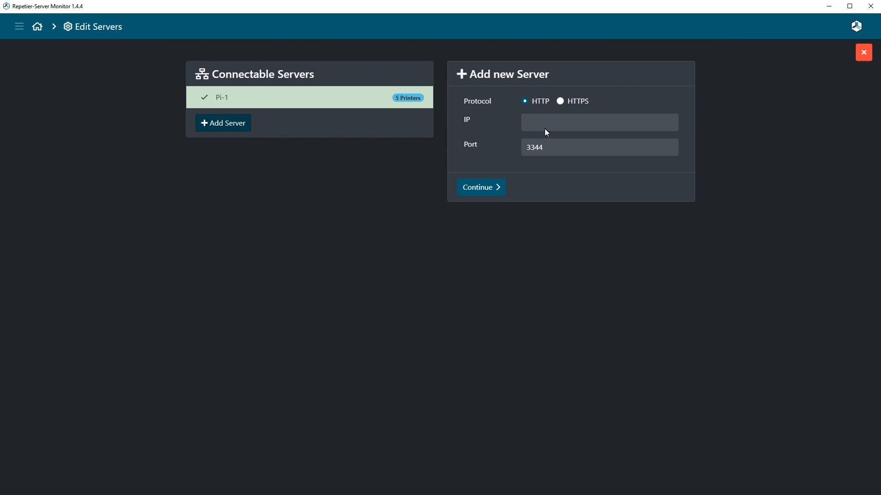
left_click(480, 187)
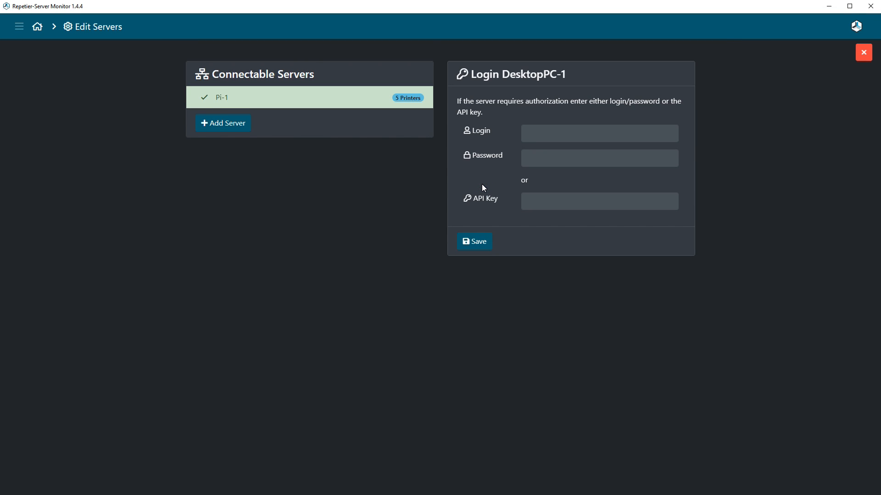
mouse_move(629, 209)
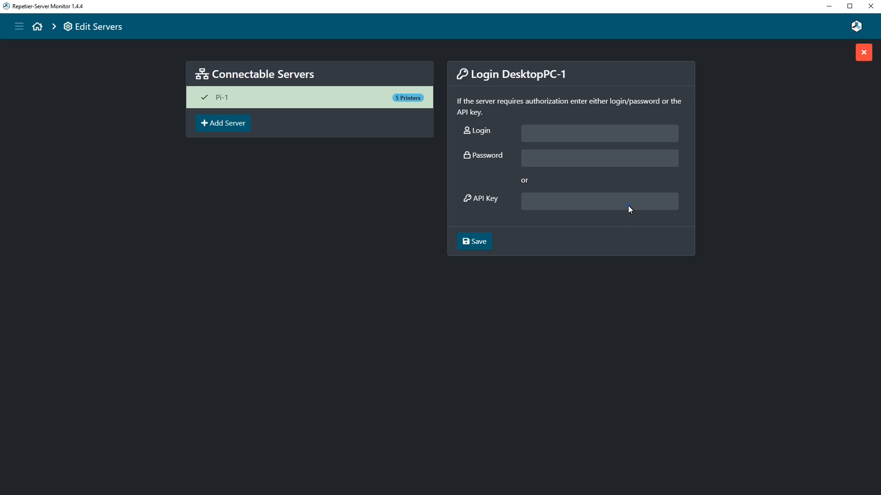
left_click(473, 241)
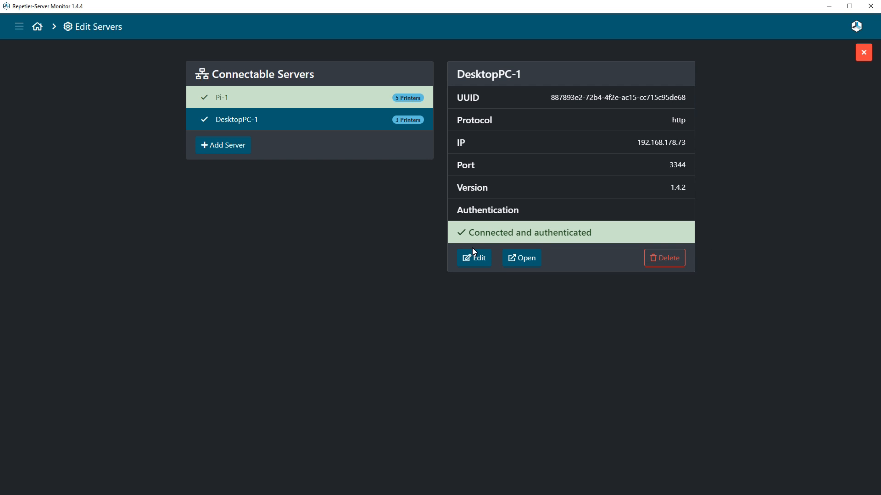
left_click(19, 27)
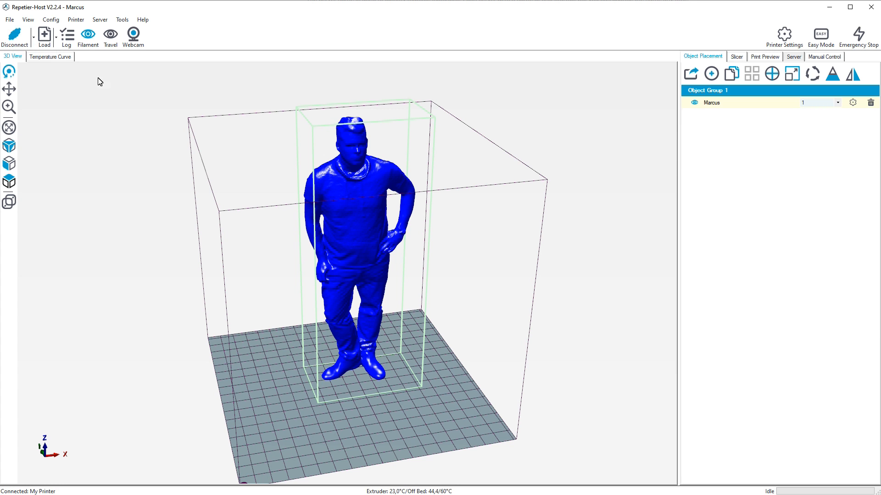
Step: Save the sliced Marcus G-code to the server in group Default via Print Preview
left_click(764, 57)
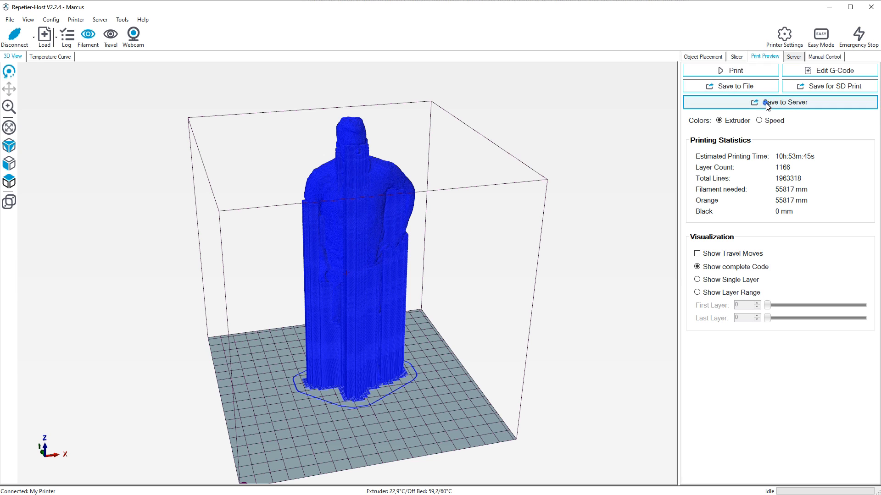
left_click(779, 103)
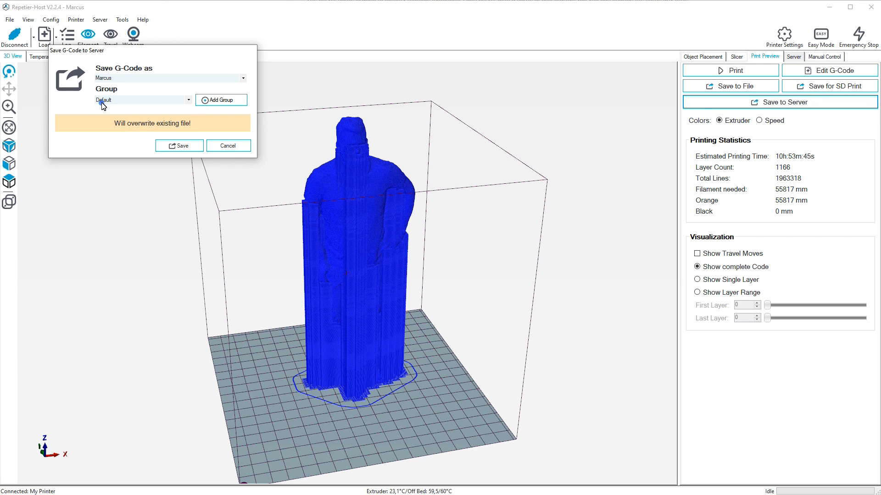
left_click(139, 100)
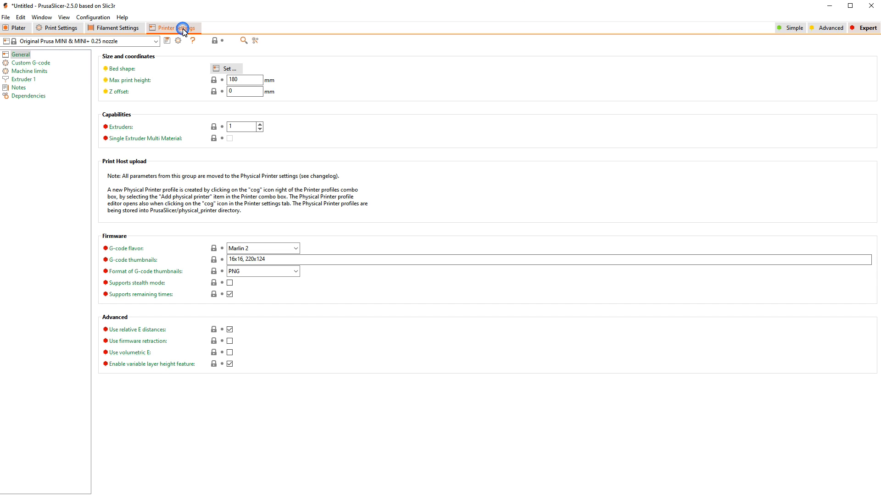
Step: Create physical printer Pi-1 with Repetier host 192.168.178.143:3344 and API key, connection test successful
left_click(177, 41)
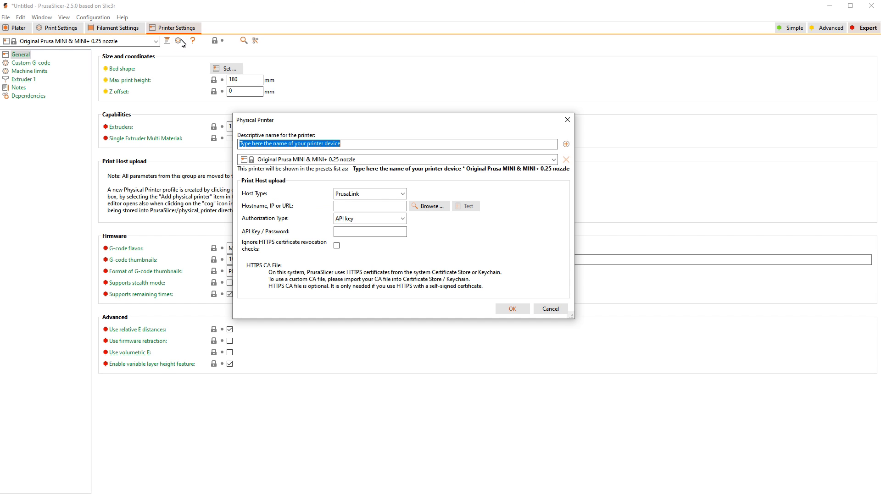
type("Pi-1")
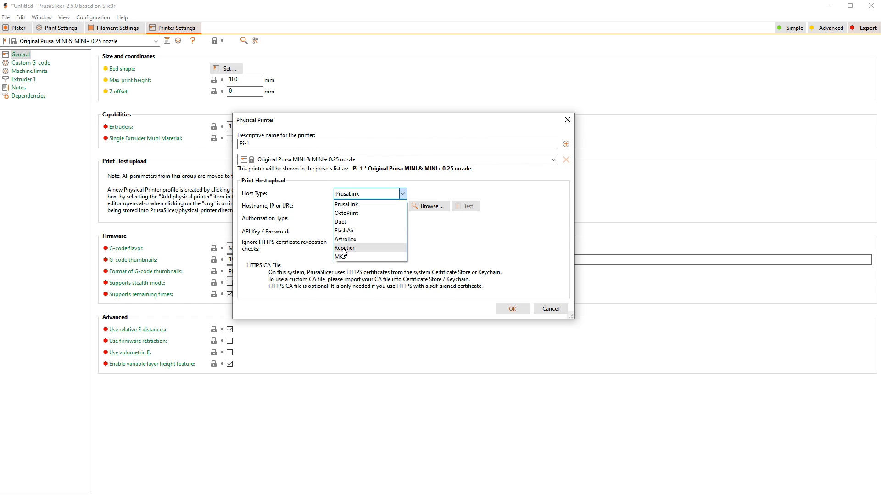
left_click(344, 248)
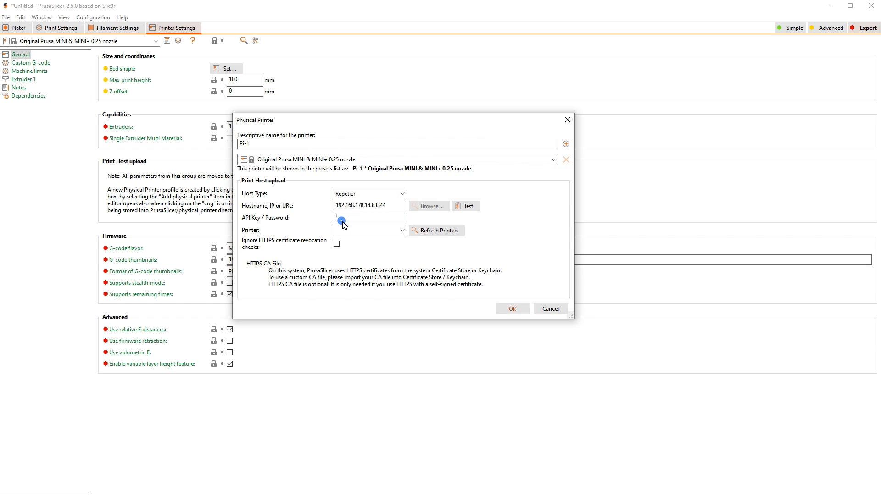
left_click(465, 206)
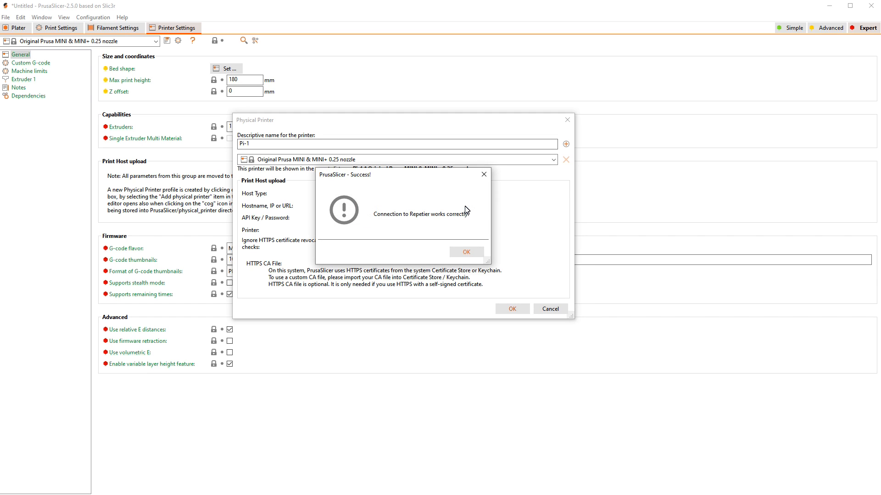
left_click(466, 252)
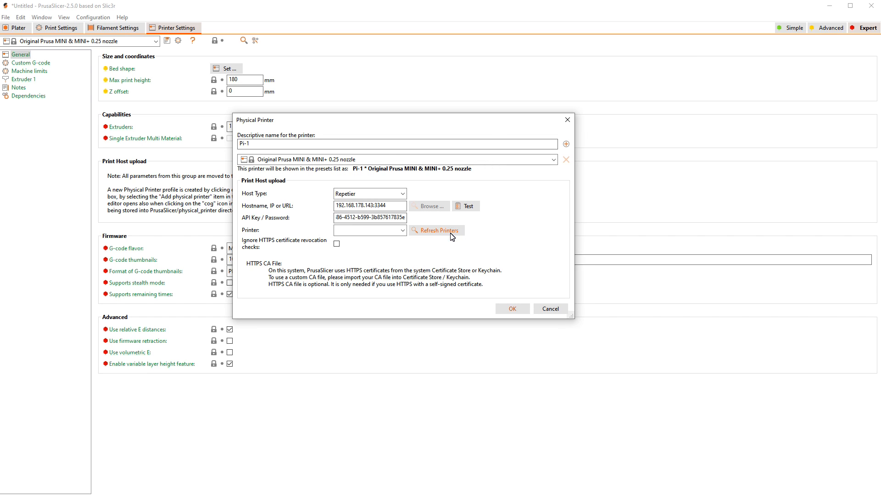
Step: Refresh the server's printers, pick Prusa_Mini1 and confirm the physical printer for the plater
left_click(402, 230)
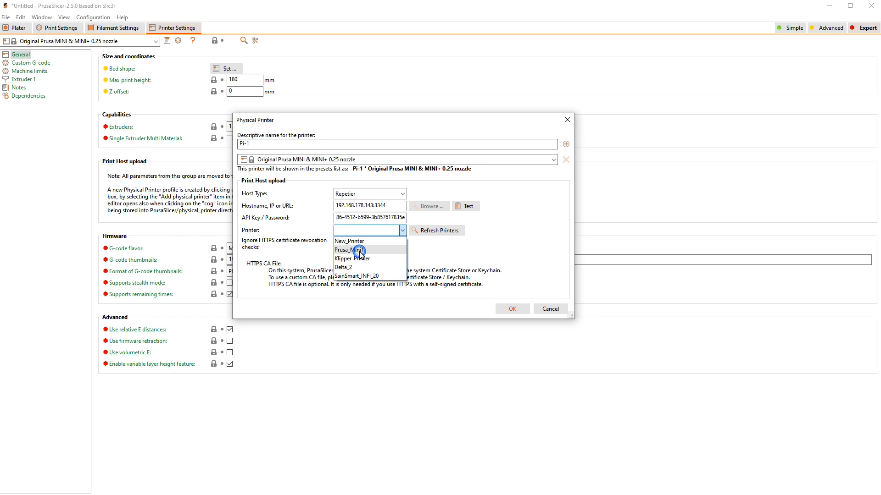
left_click(351, 250)
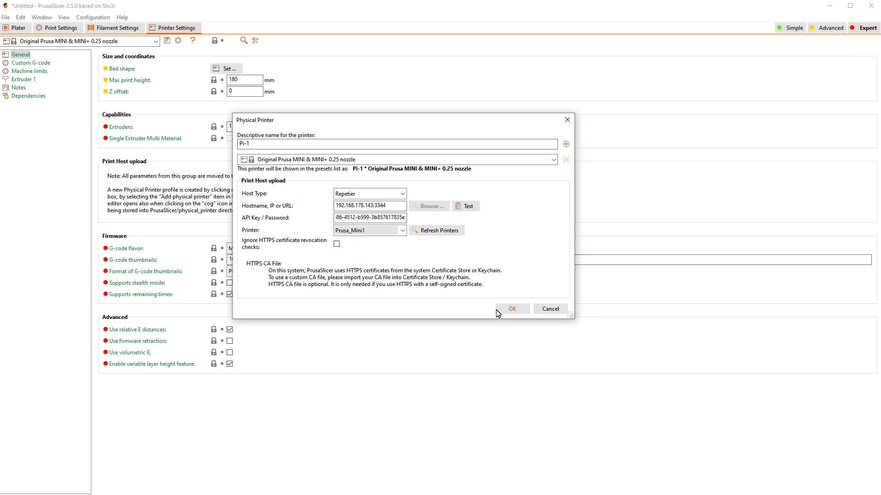
left_click(512, 309)
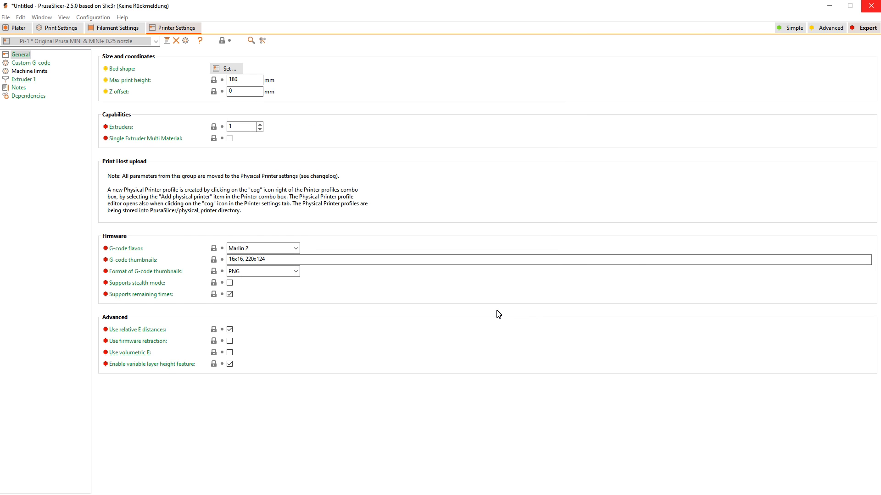
left_click(18, 28)
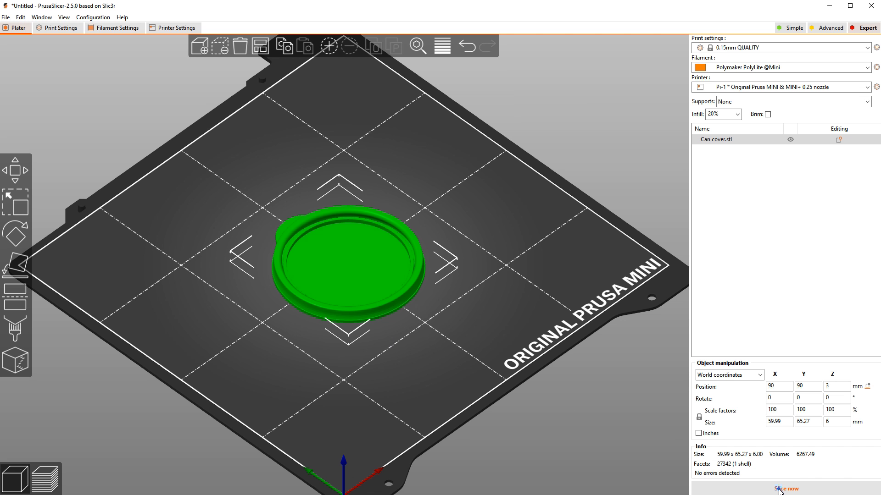
Step: Slice the can cover and upload its G-code to Pi-1 in the Test group
left_click(786, 489)
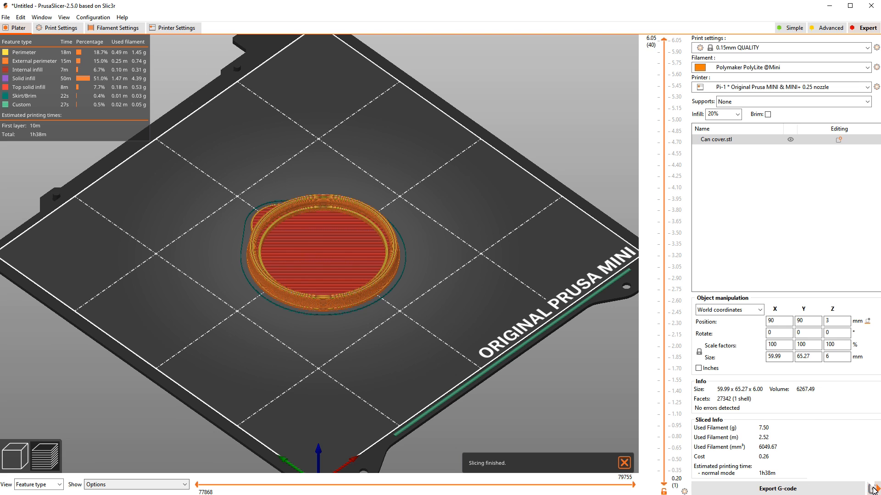
left_click(406, 258)
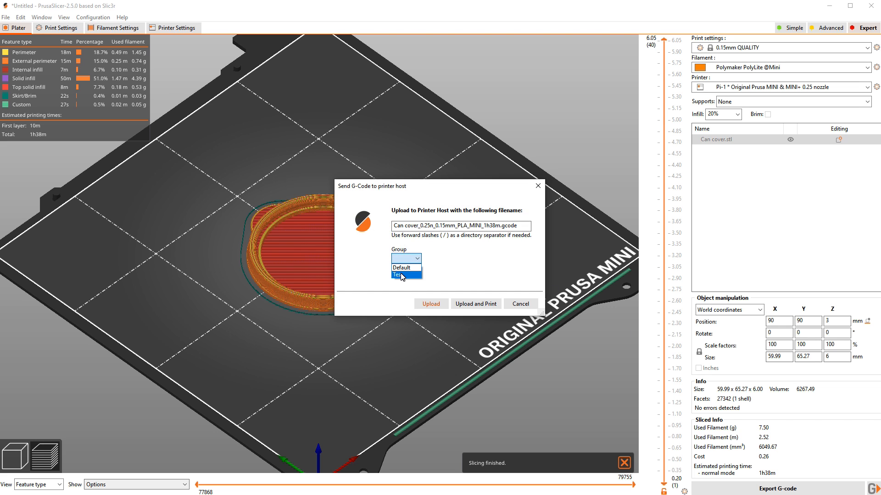
left_click(430, 304)
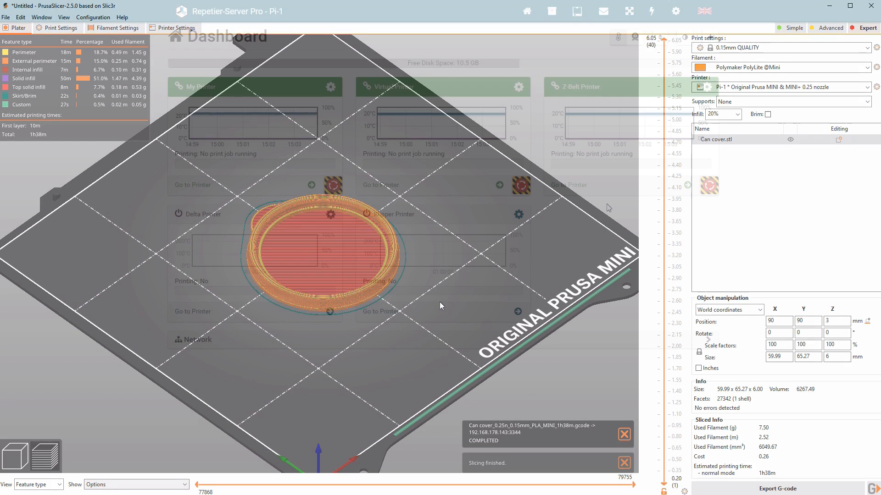
left_click(675, 11)
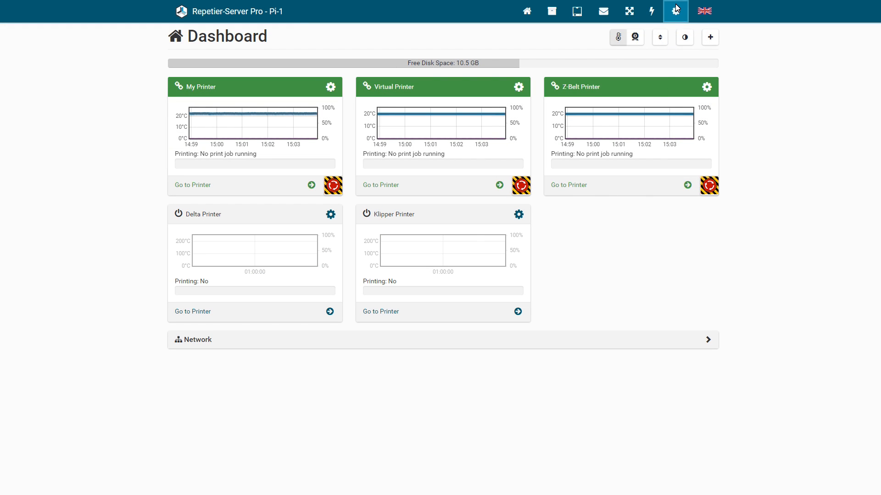
Step: In Global Settings Push Messages, switch Print paused alerts On
left_click(675, 11)
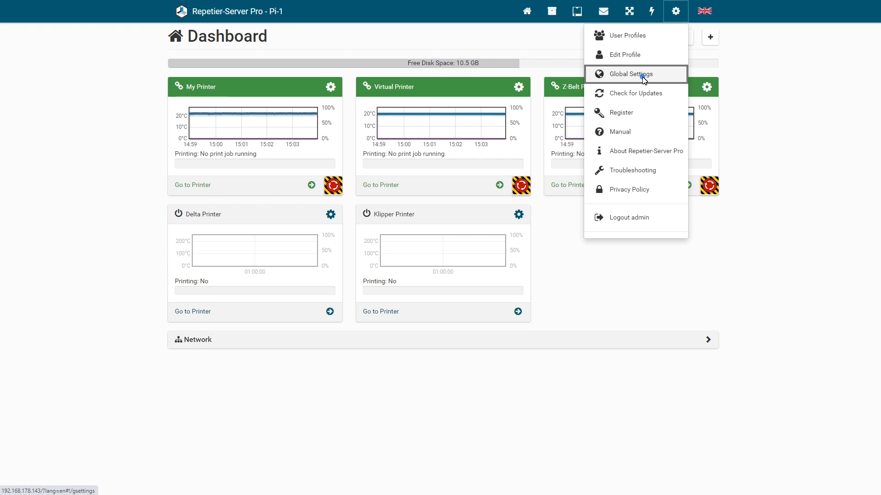
left_click(627, 73)
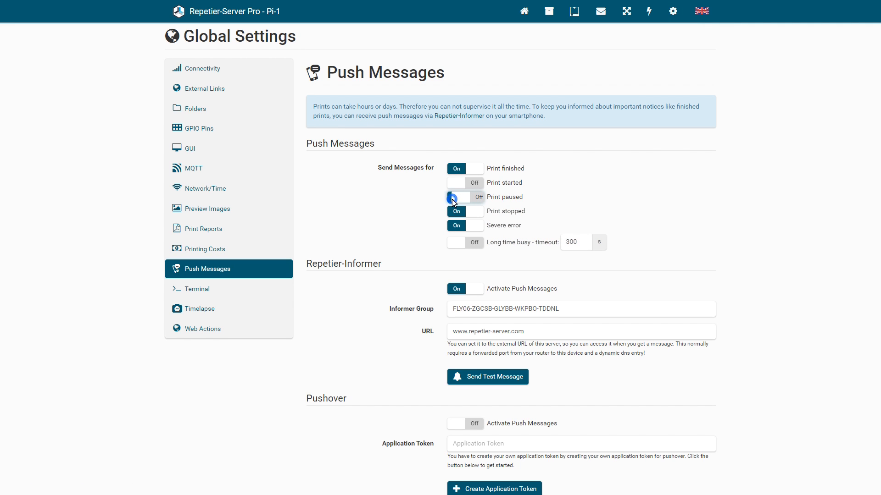
left_click(463, 197)
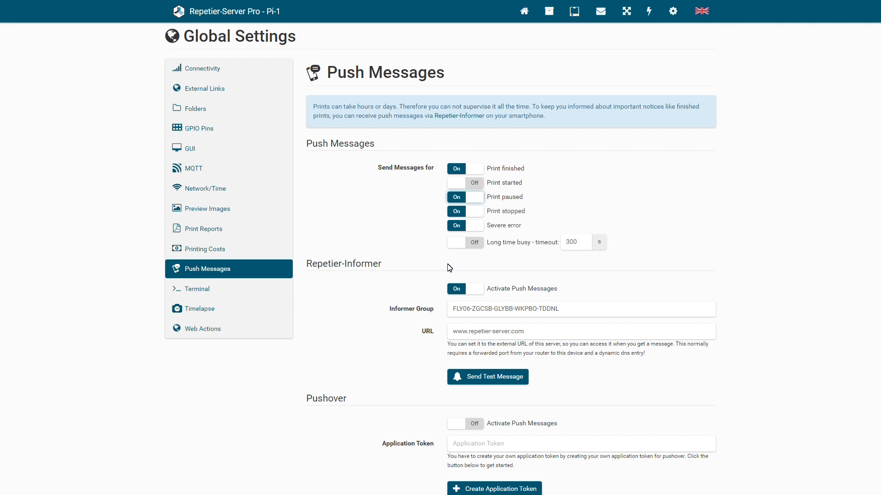
Step: Enable Third-Party push with the CallMeBot WhatsApp URL and send a test message
scroll("down", 3)
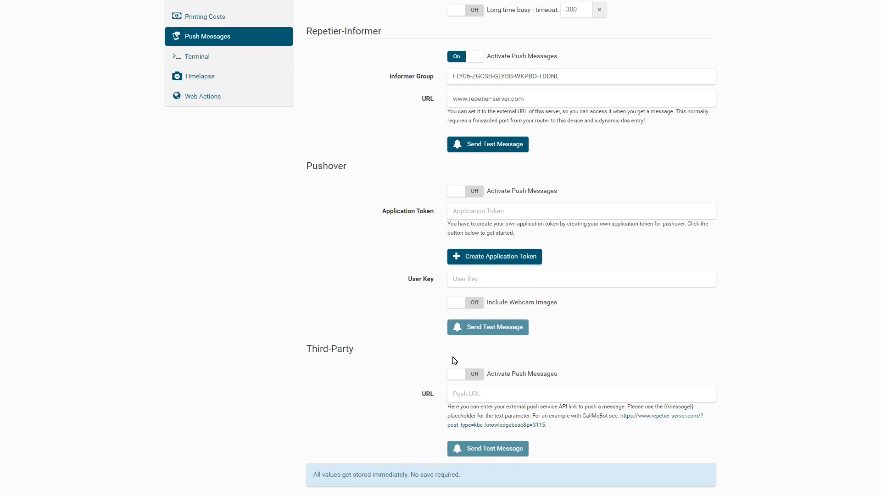
left_click(455, 375)
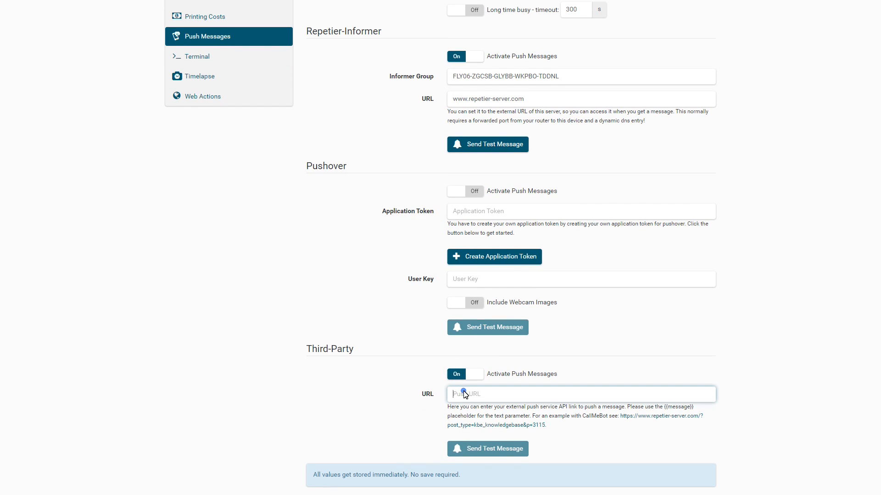
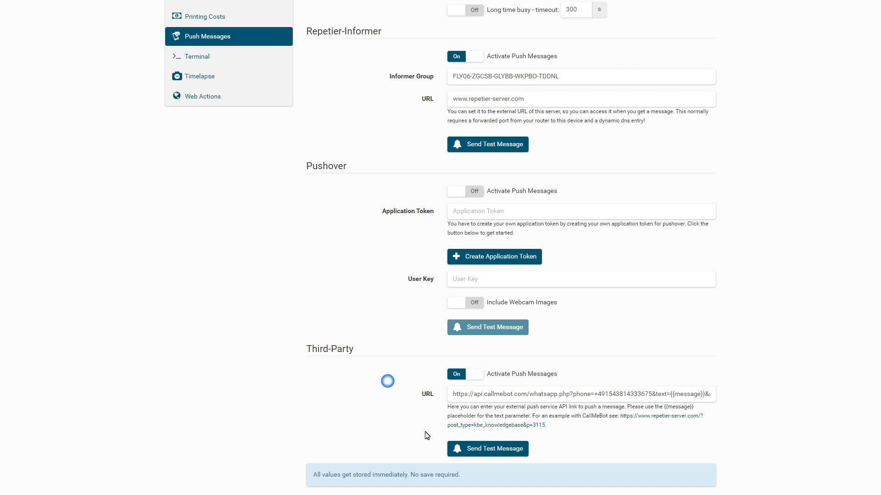
left_click(488, 449)
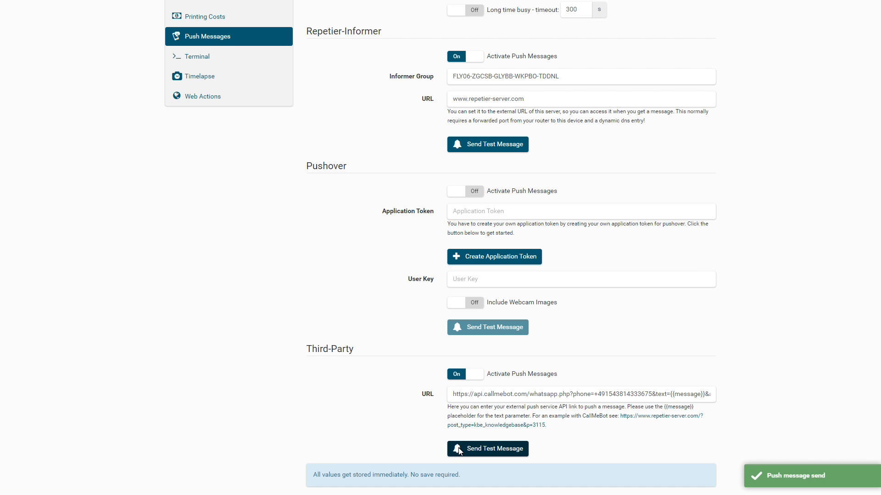